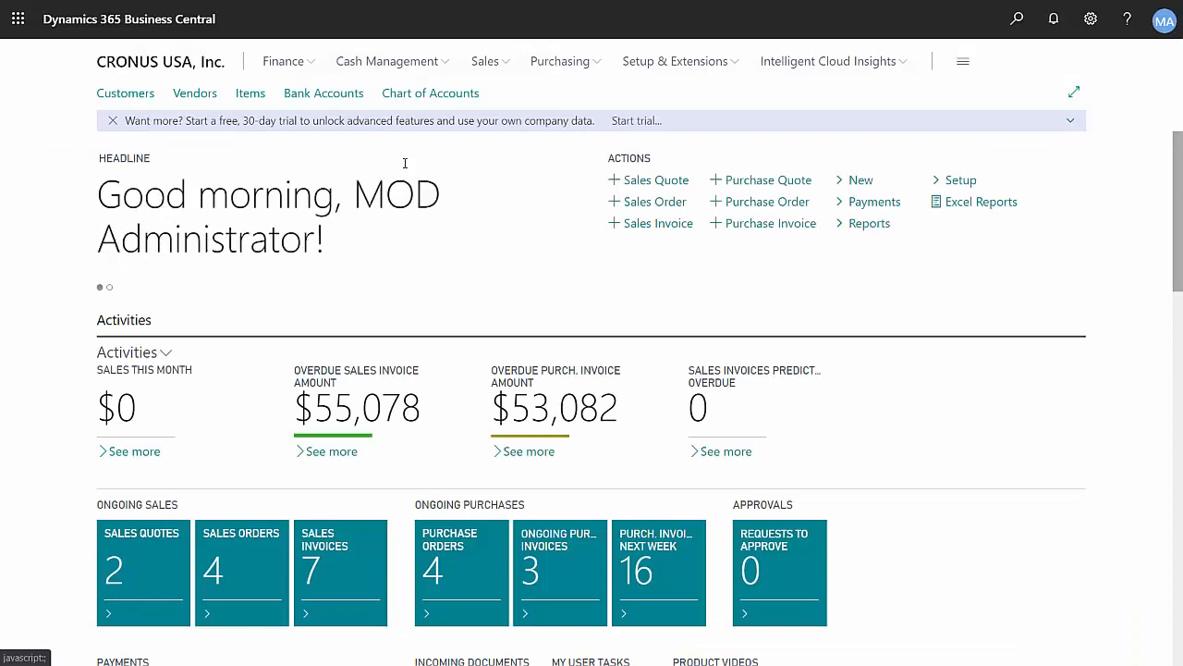
- Open Cash Receipt Journals from the Cash Management menu
left_click(387, 61)
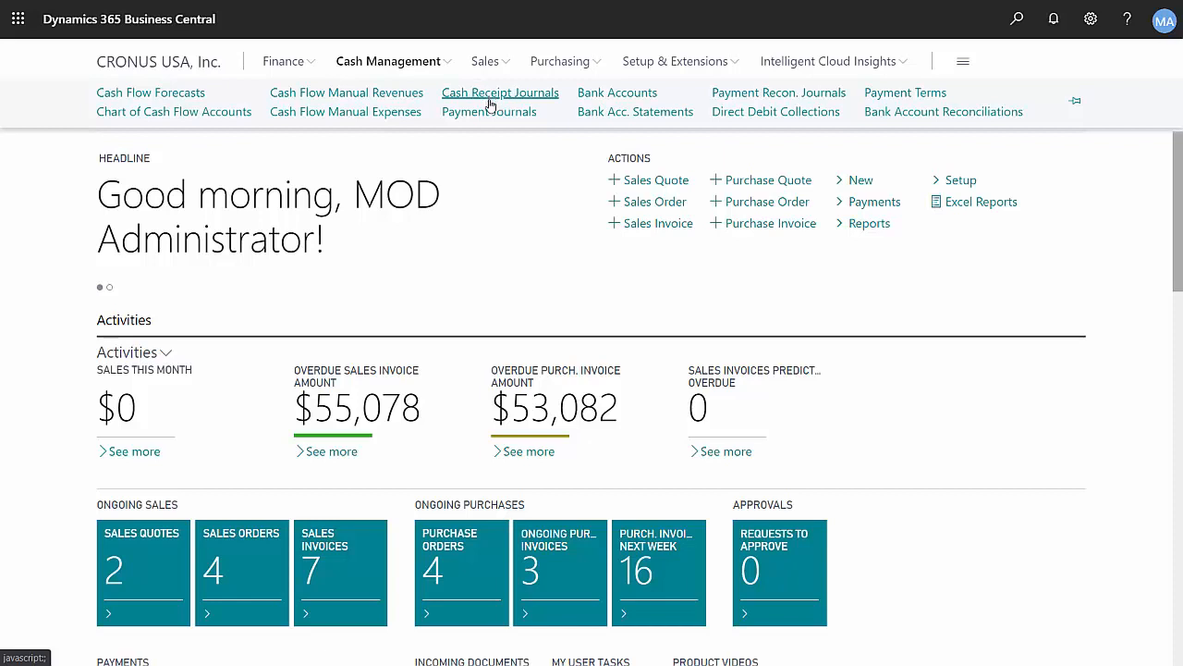
left_click(500, 92)
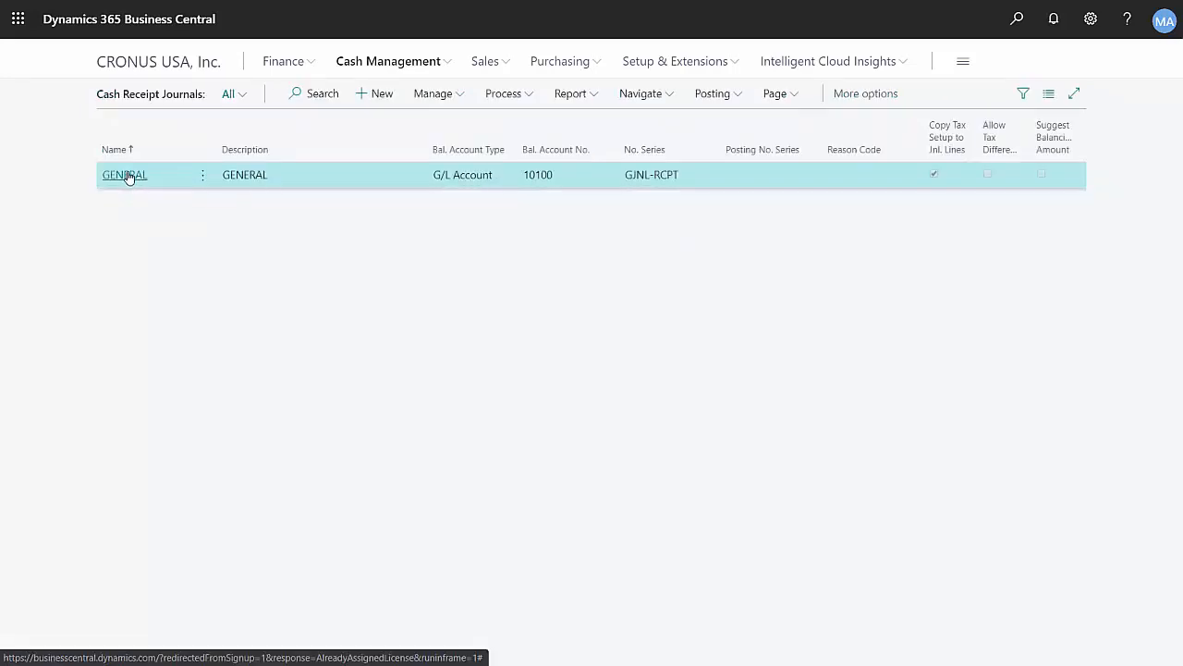
- In the GENERAL batch, add a Payment line for customer 40000 Alpine Ski House
left_click(124, 175)
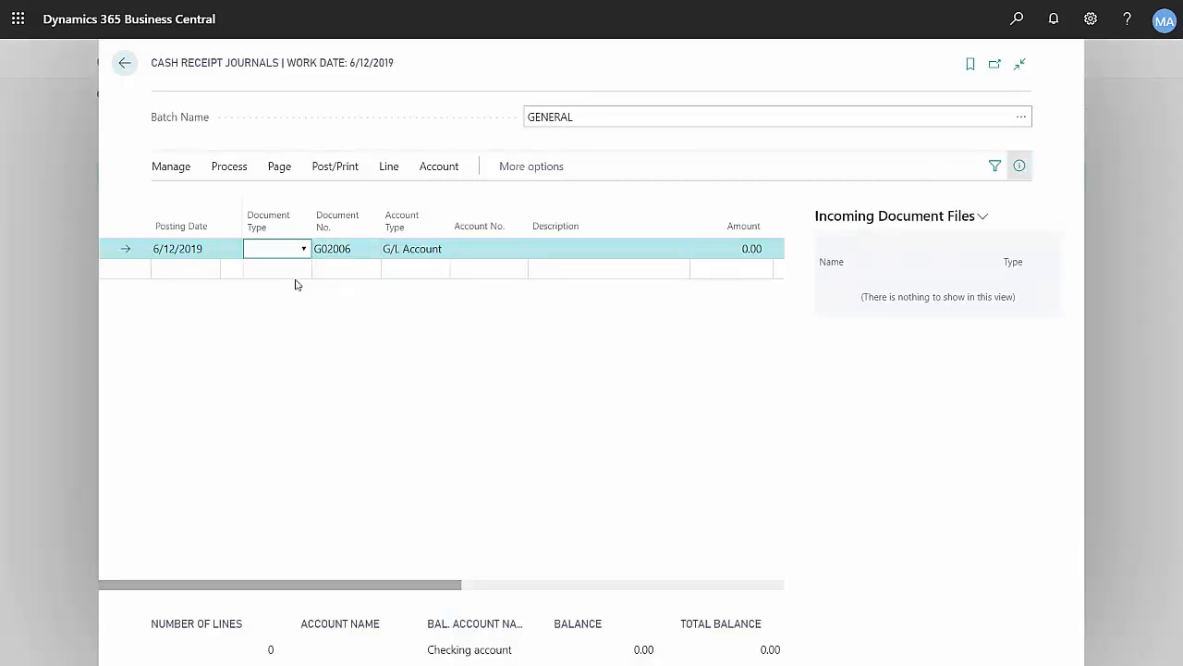
left_click(277, 248)
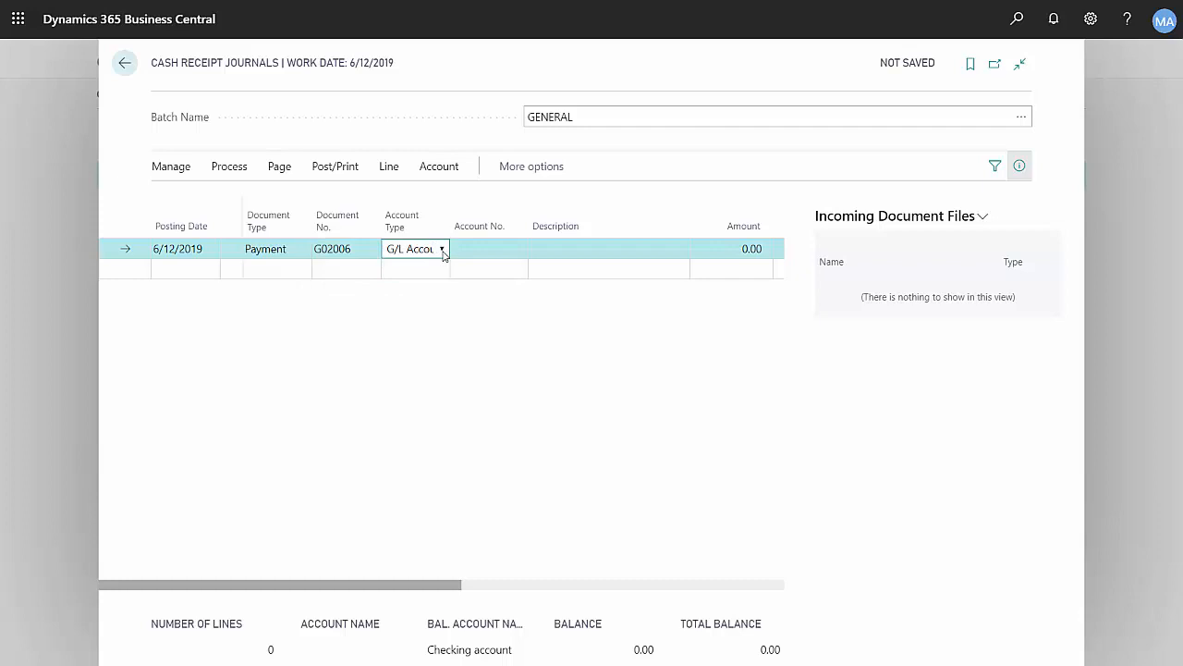
left_click(409, 249)
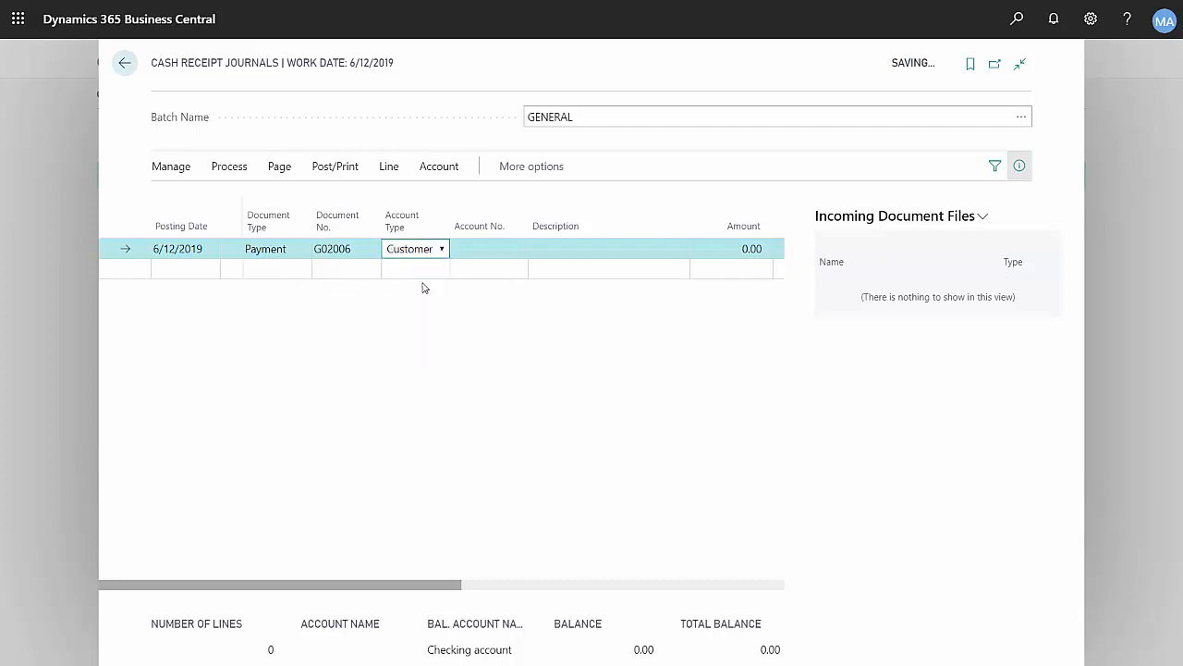
left_click(518, 248)
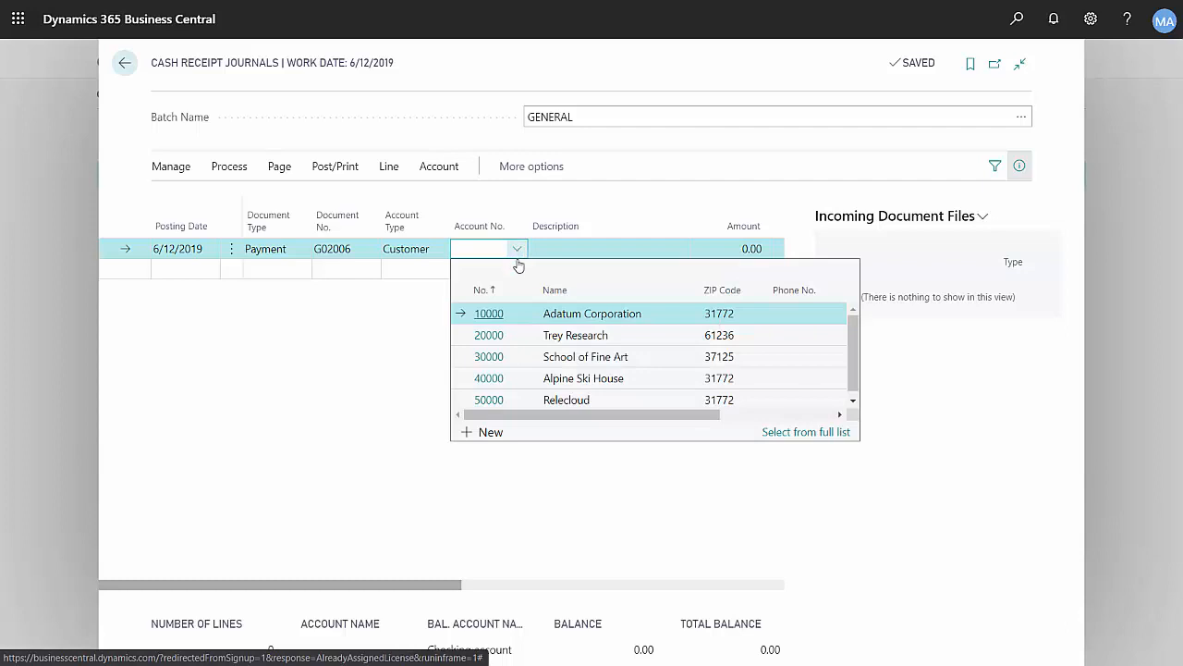
left_click(582, 378)
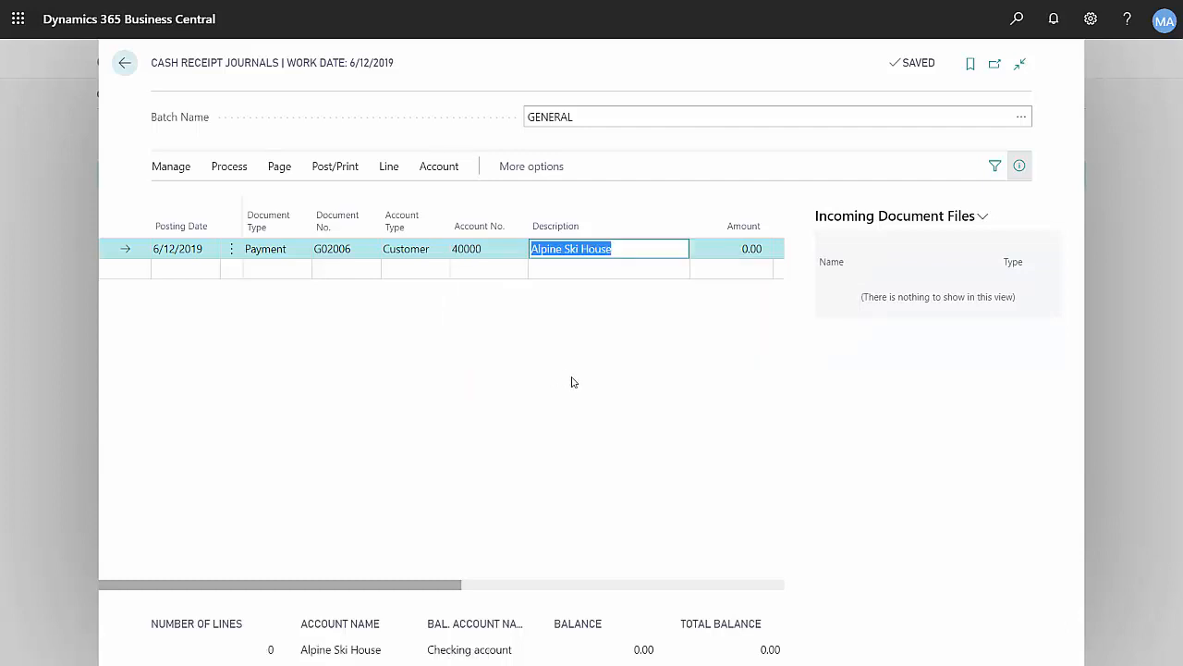
left_click(228, 166)
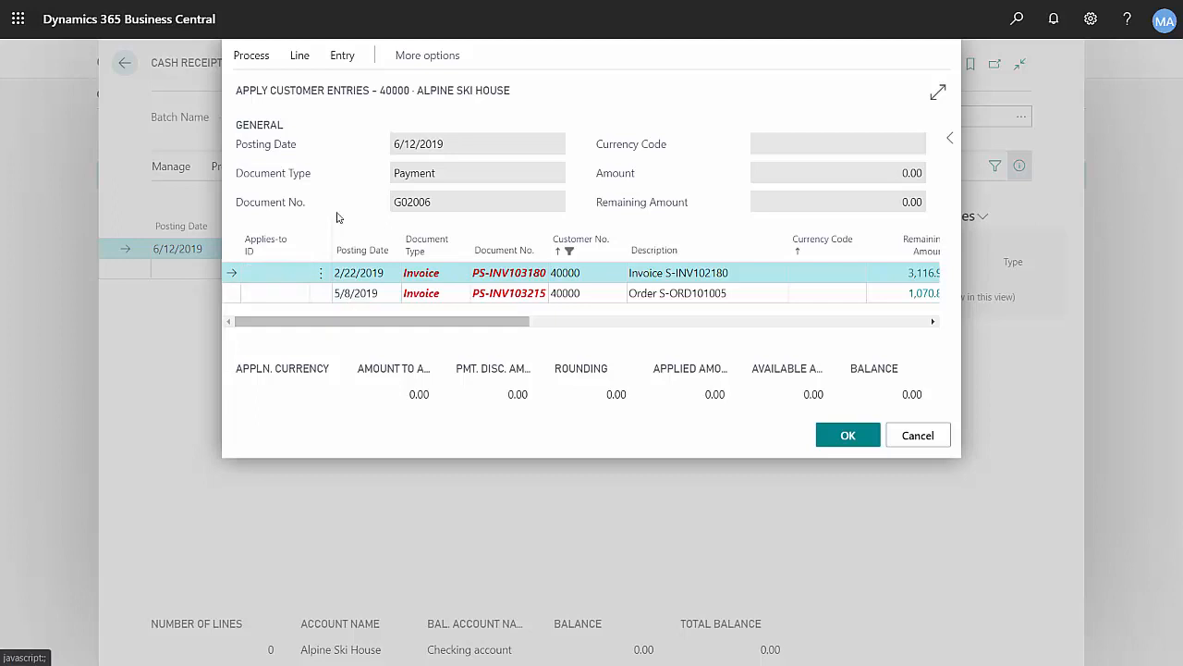
- Apply the payment in full to invoice PS-INV103180, giving amount -3,116.92
left_click(251, 55)
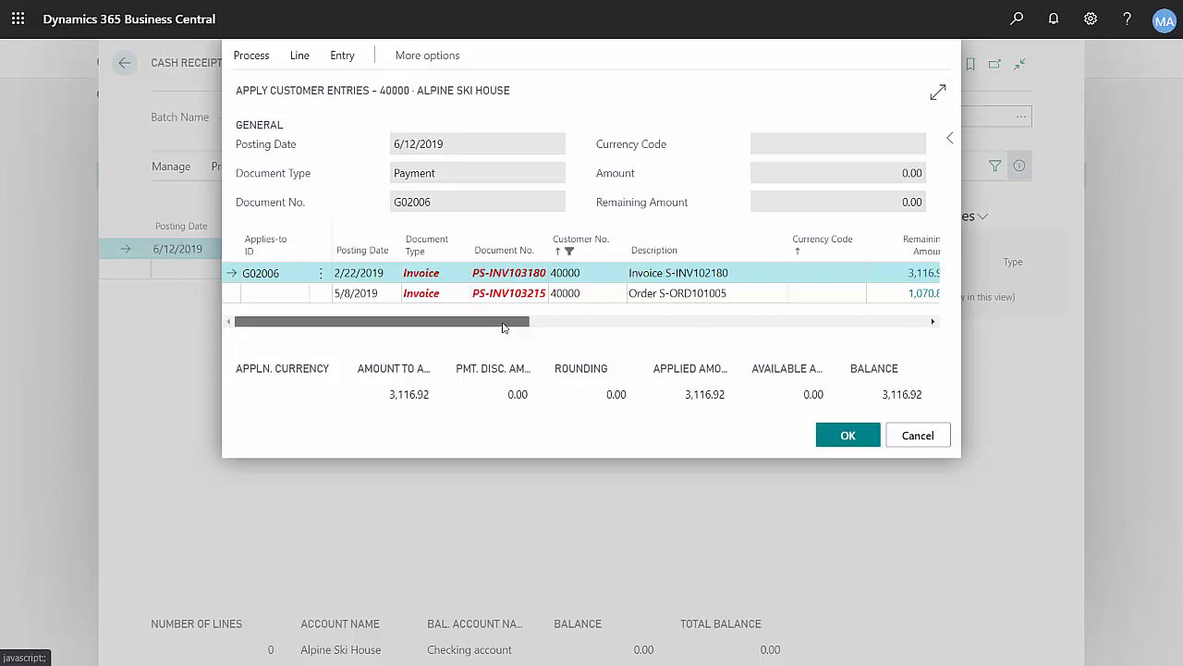
scroll("right", 3)
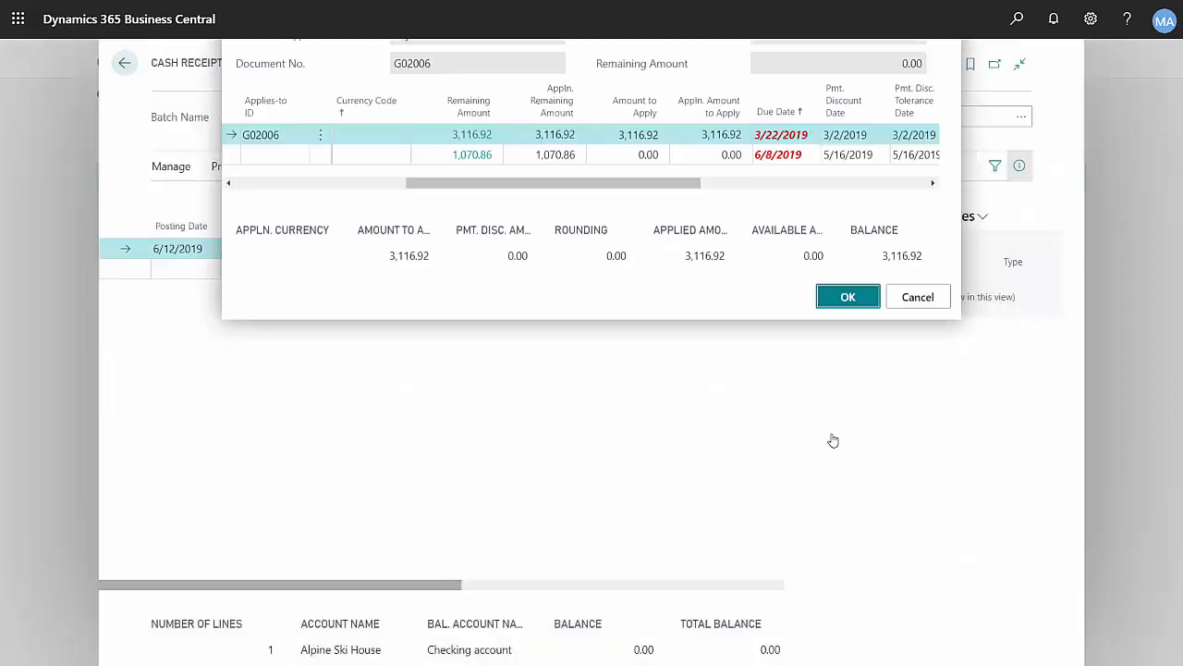
left_click(846, 296)
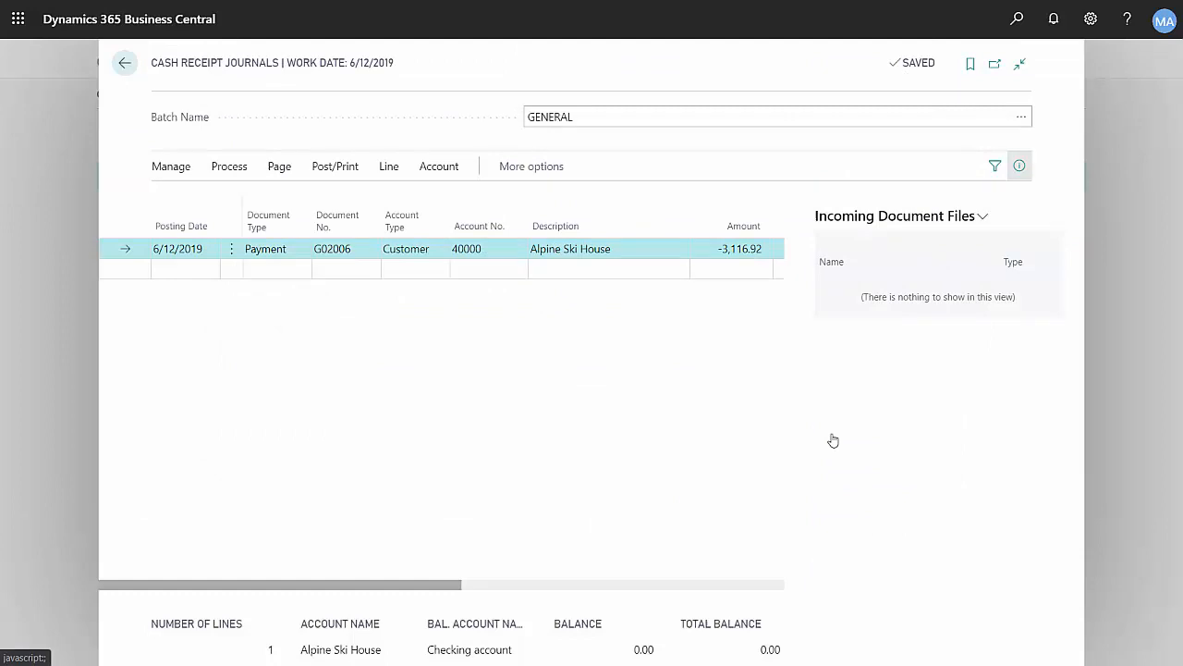
- Add payment line G02007 for customer 30000 School of Fine Art
left_click(184, 269)
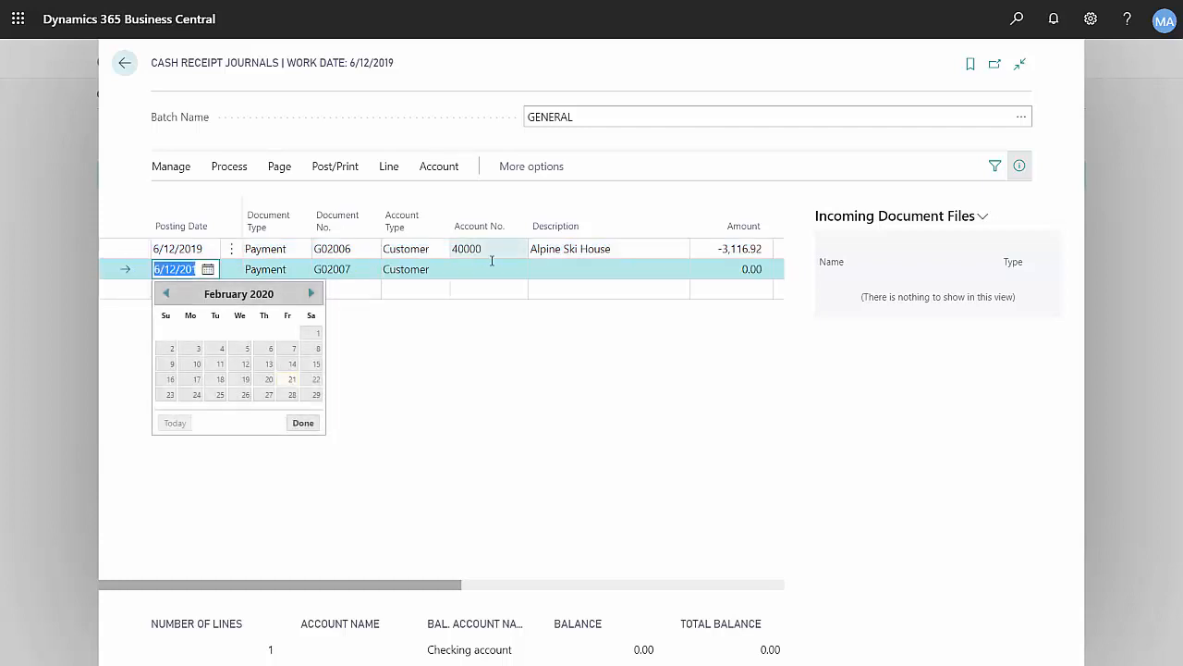
left_click(516, 269)
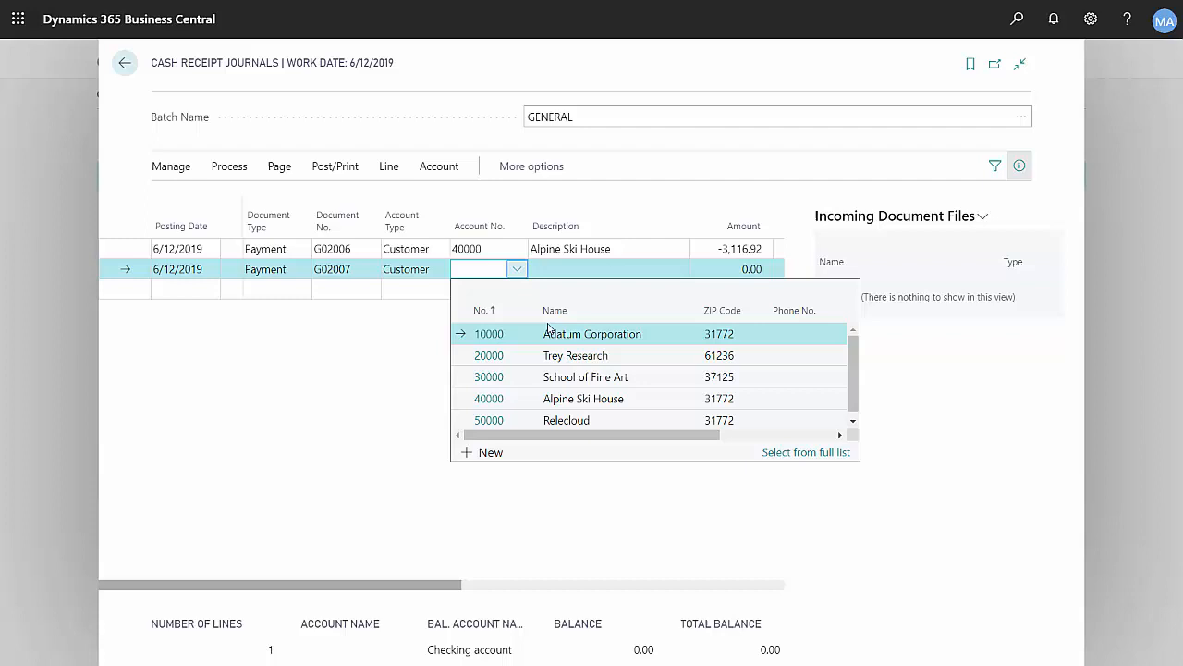
left_click(586, 376)
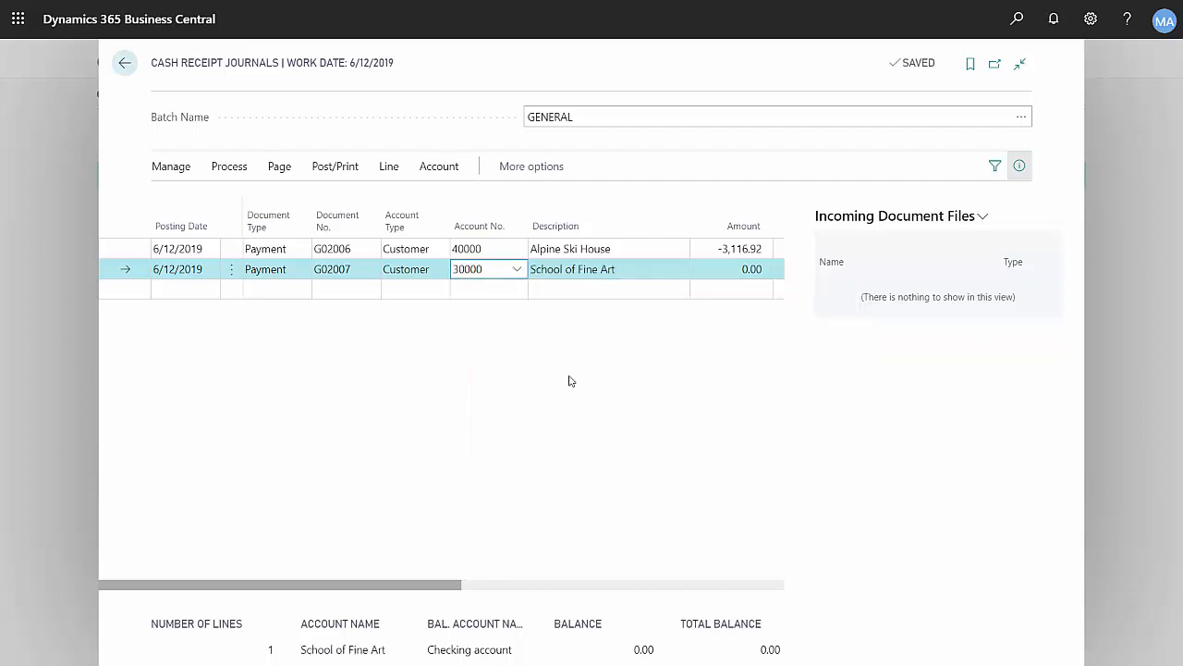
left_click(229, 165)
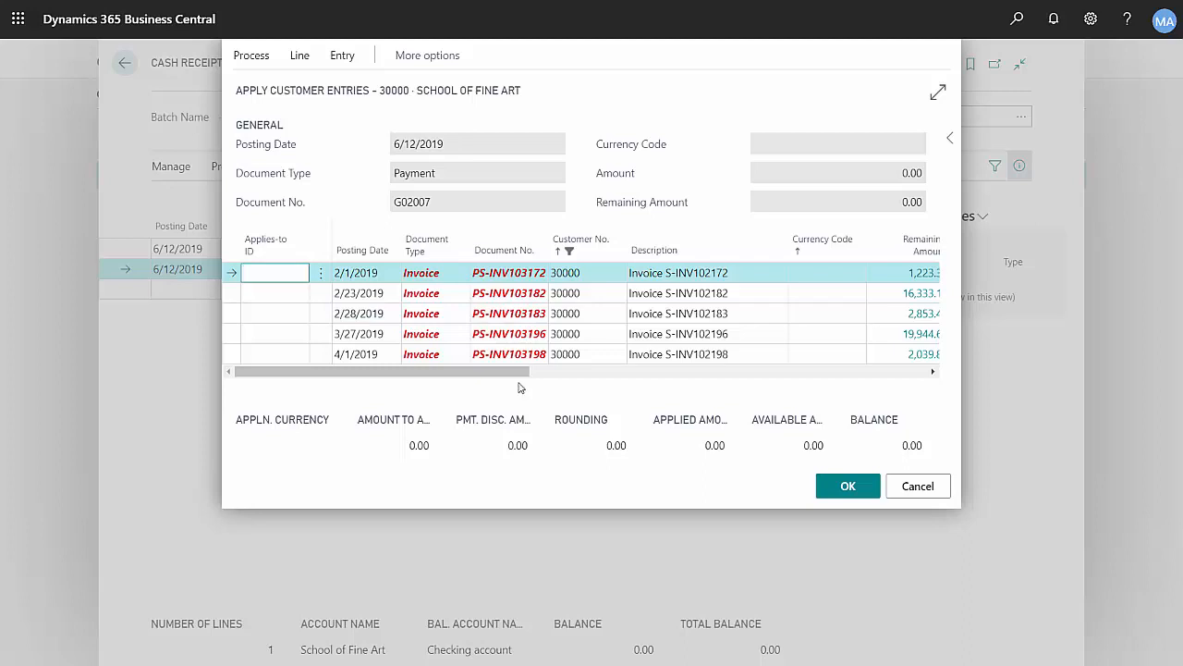
- Apply 500.00 of payment G02007 to invoice PS-INV103172
left_click(251, 55)
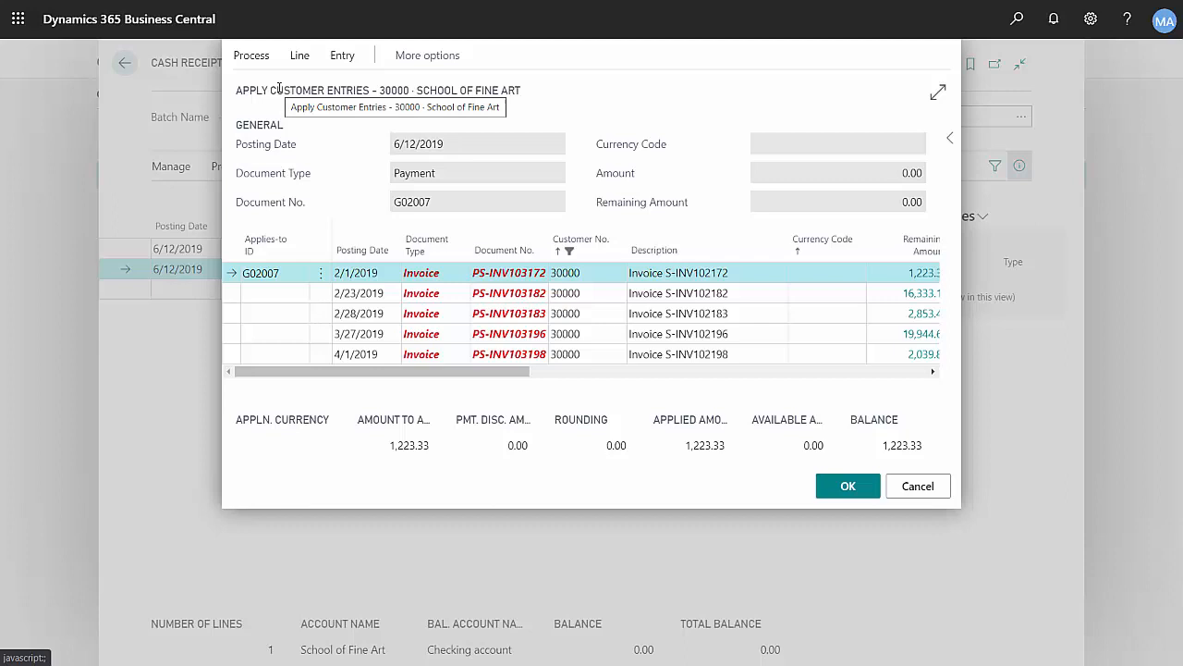
mouse_move(490, 367)
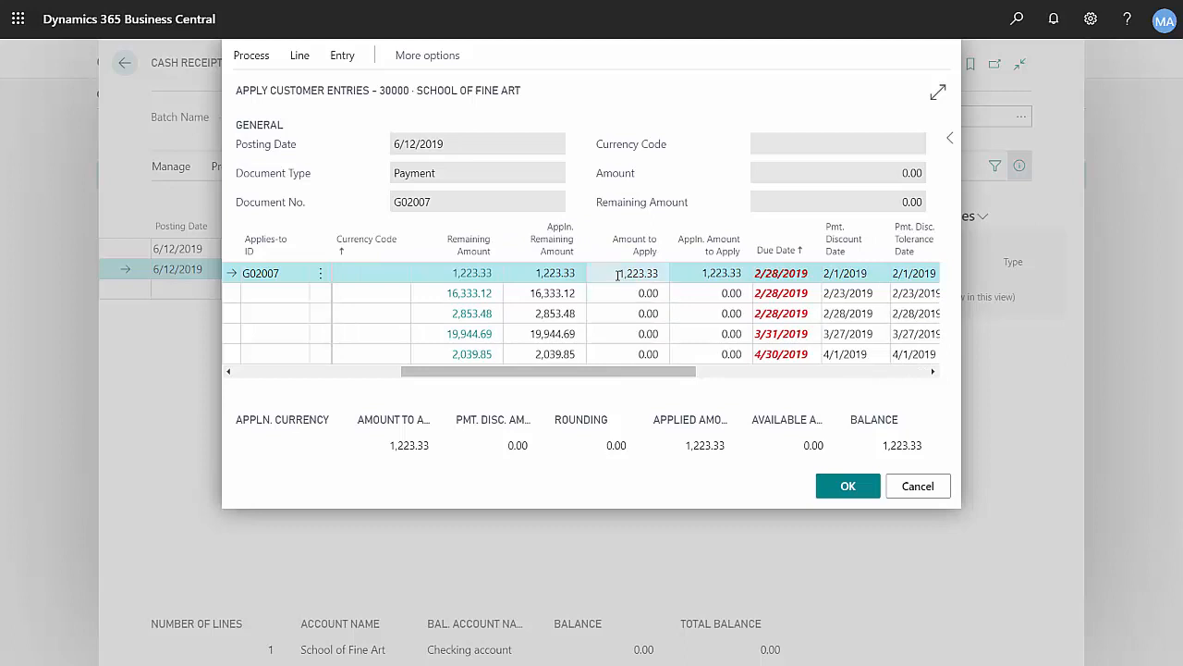
left_click(635, 273)
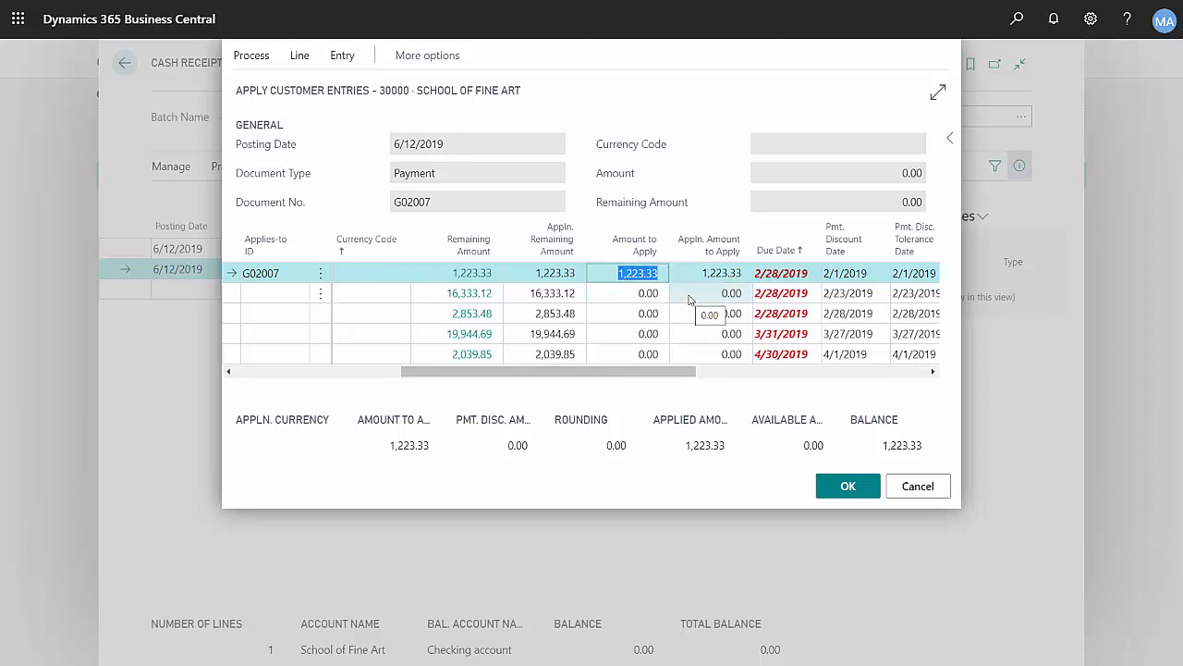
type("500.00")
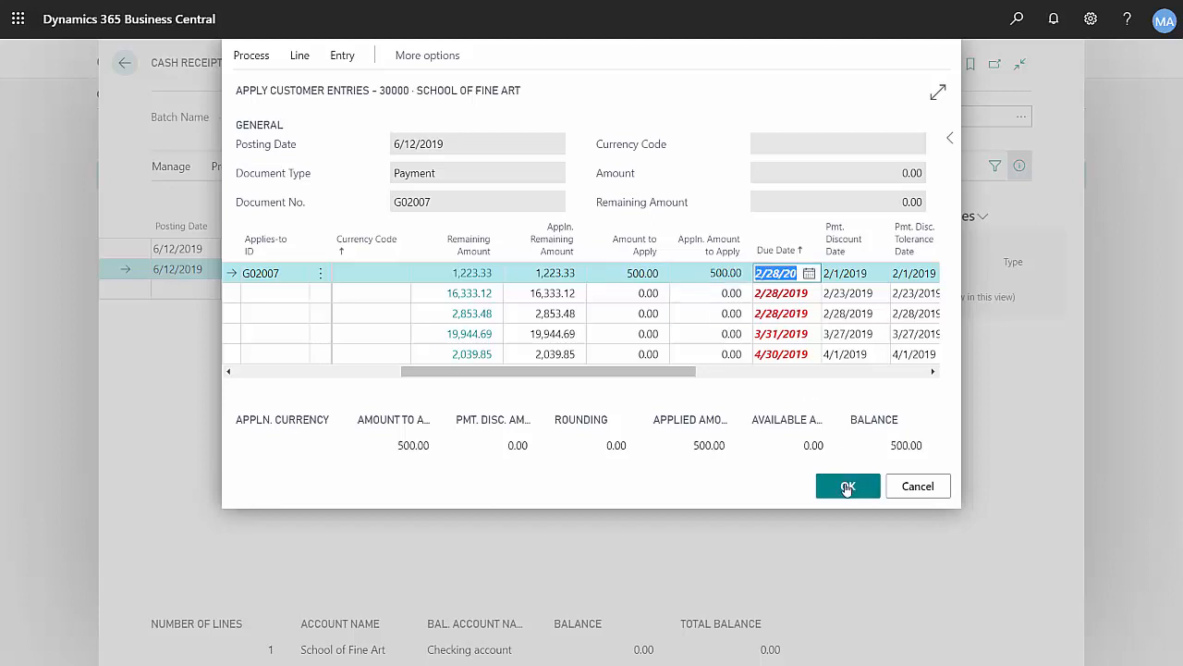
left_click(847, 485)
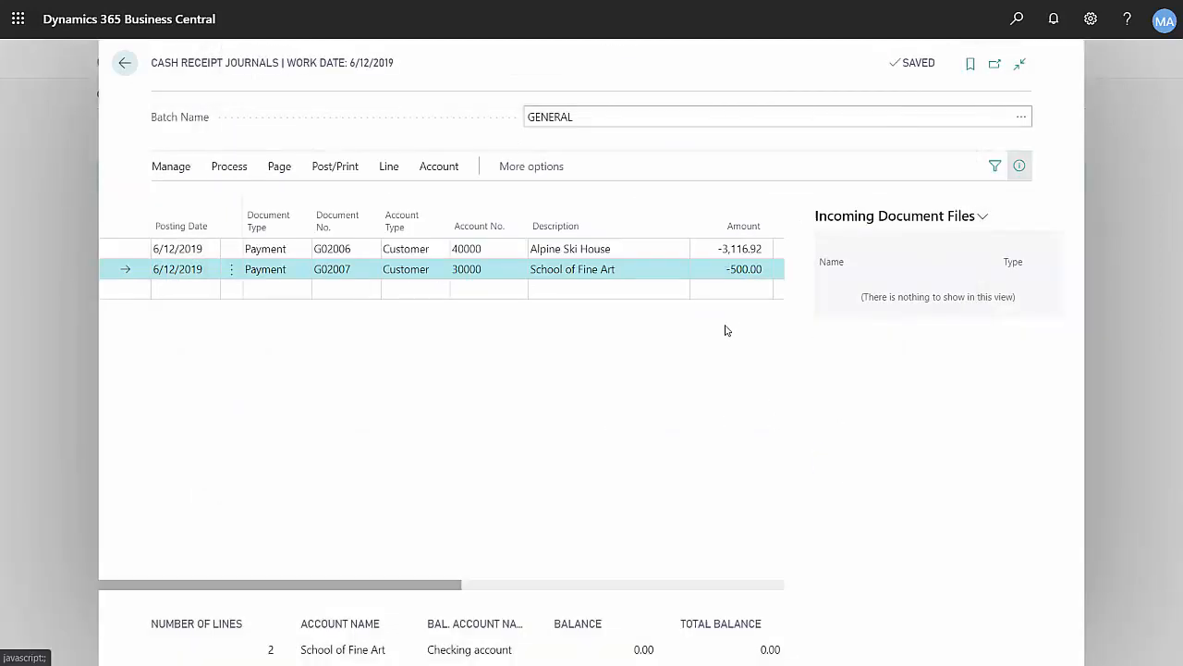
mouse_move(621, 387)
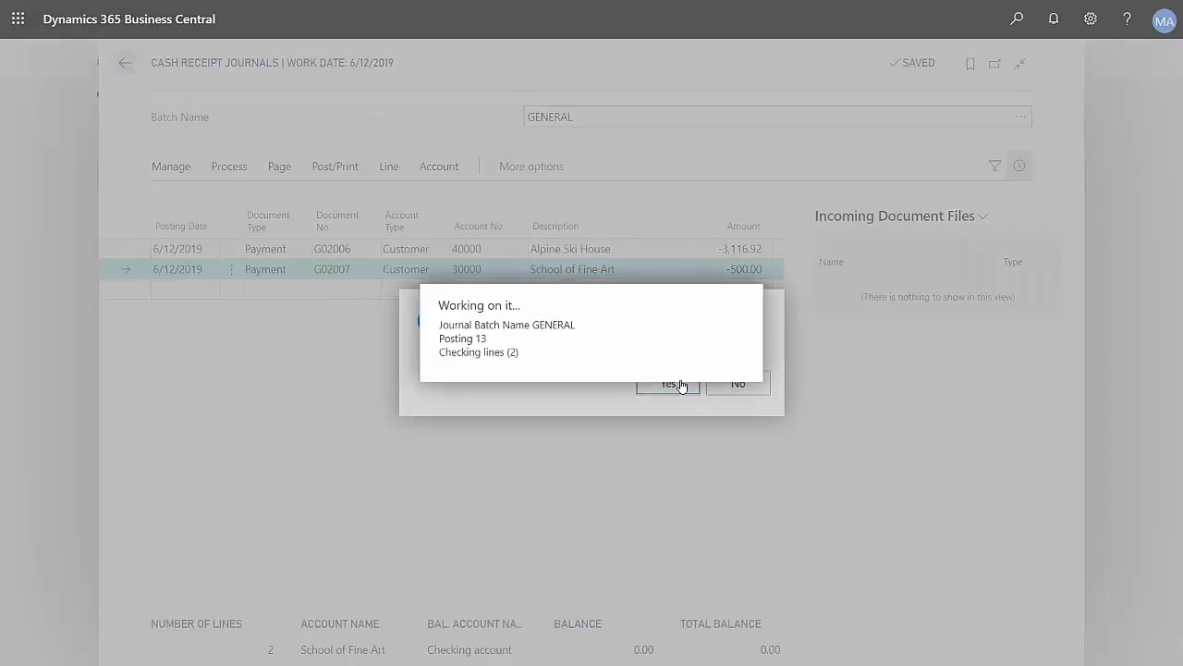
- Confirm posting of both payment lines in the GENERAL journal
left_click(668, 382)
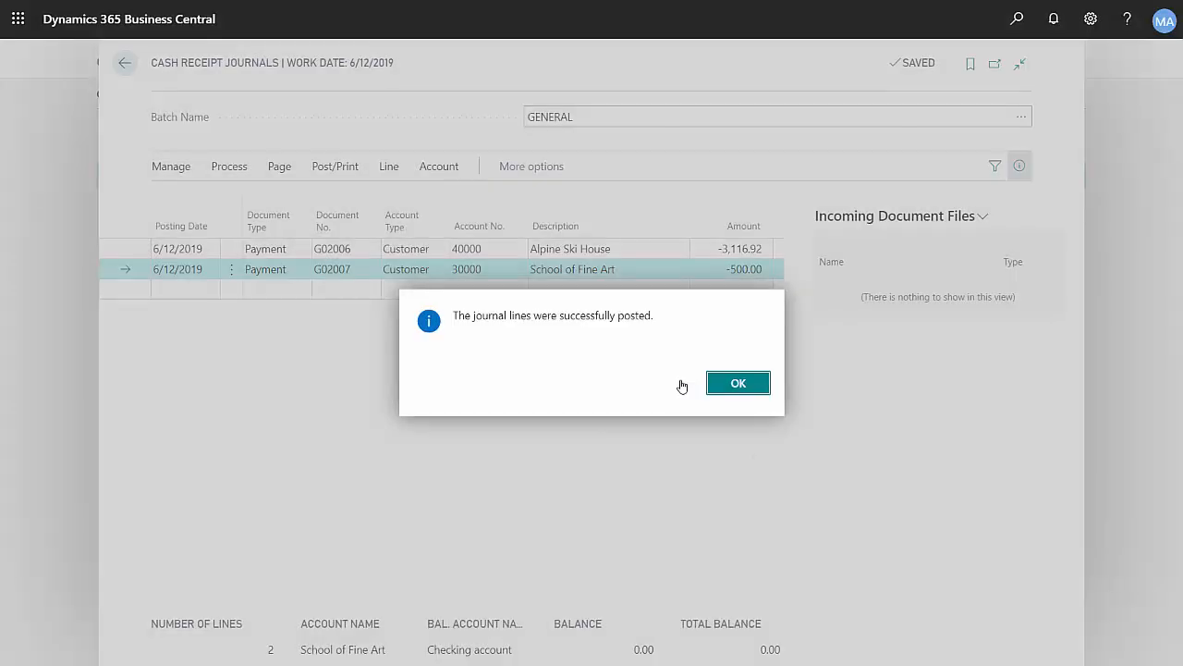